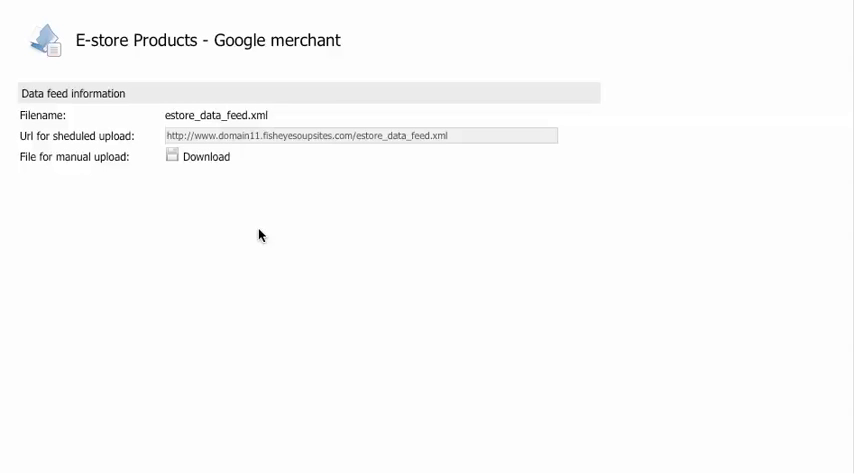
pyautogui.moveTo(356, 264)
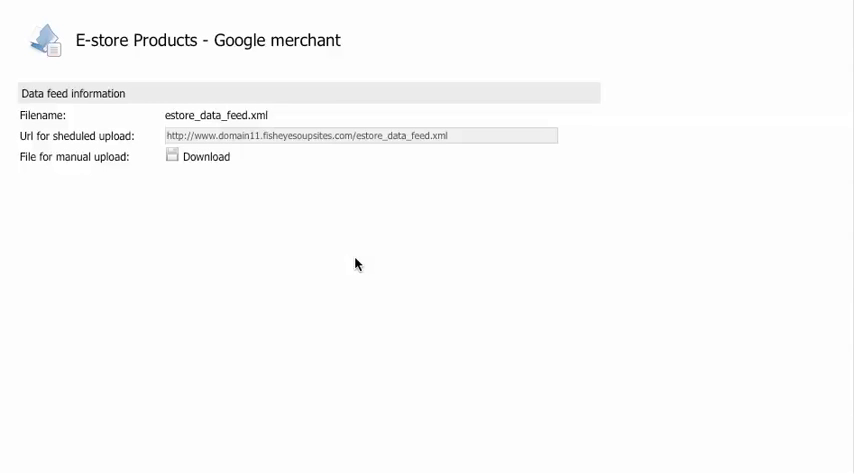
pyautogui.moveTo(360, 264)
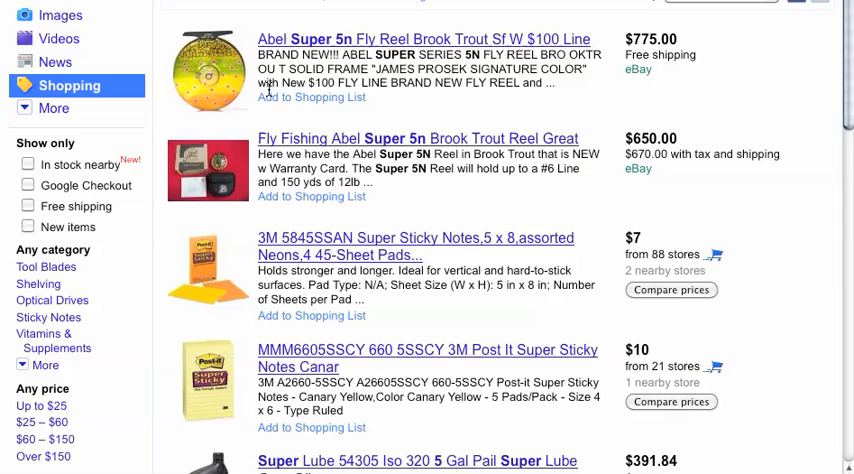
pyautogui.moveTo(344, 180)
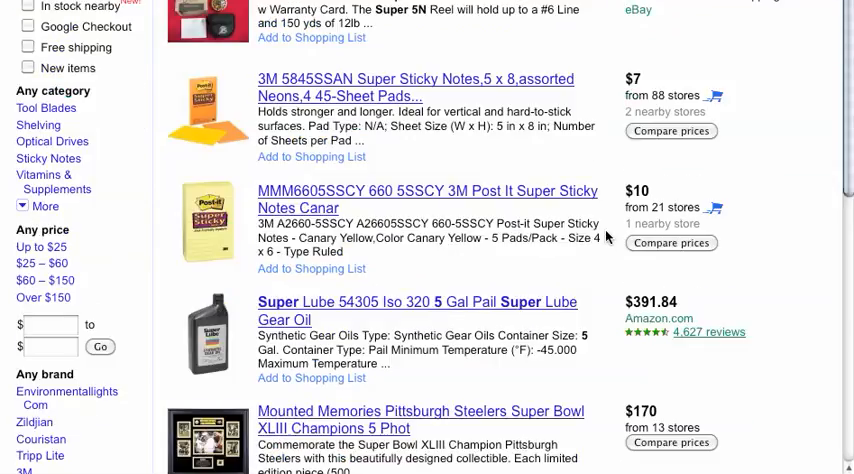
# Step: Scroll through the Google Shopping listings for Super products like fly reels and Super Lube
pyautogui.scroll(-3)
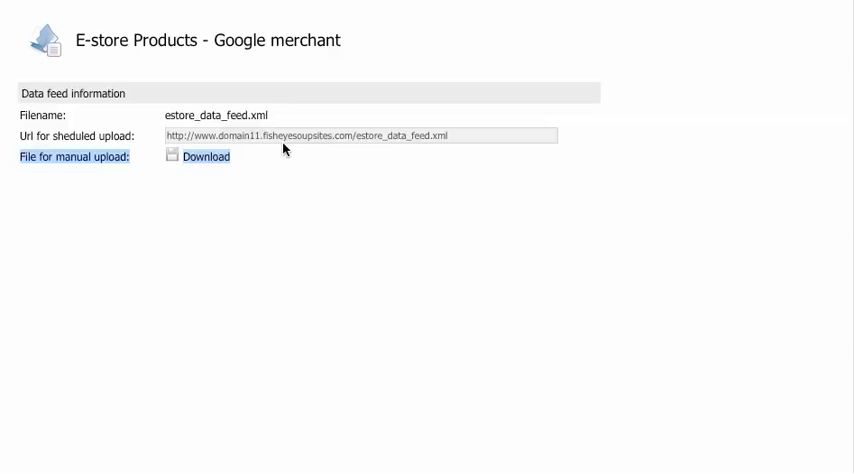
pyautogui.moveTo(316, 240)
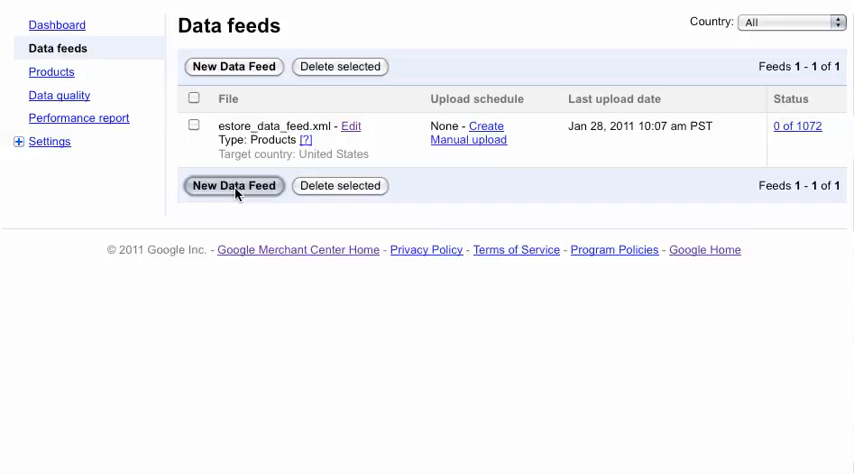
# Step: Show the Data feeds list with estore_data_feed.xml at 0 of 1072 items
pyautogui.click(234, 184)
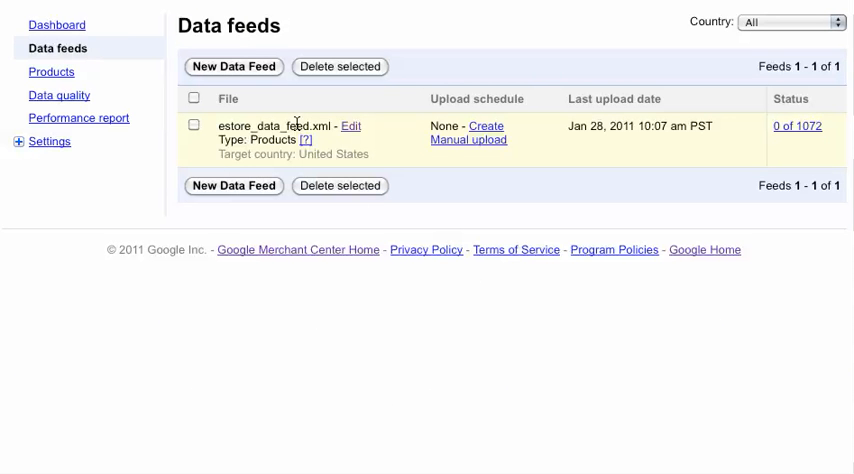
pyautogui.moveTo(352, 148)
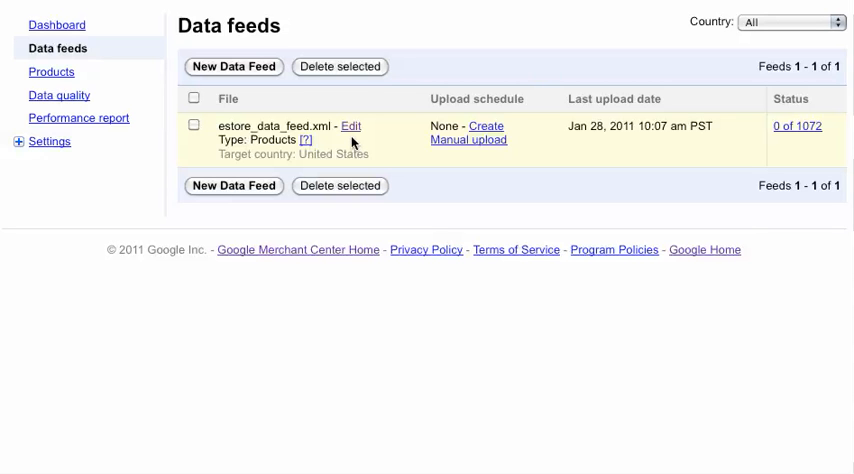
pyautogui.moveTo(360, 144)
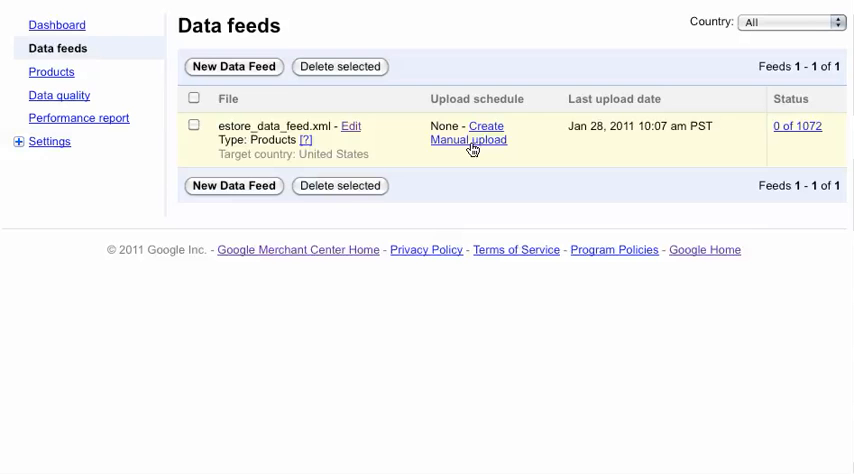
pyautogui.click(468, 140)
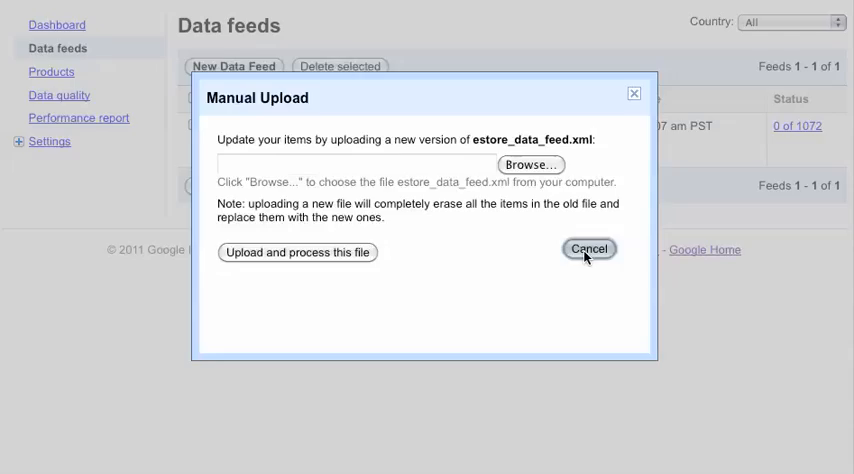
pyautogui.click(588, 248)
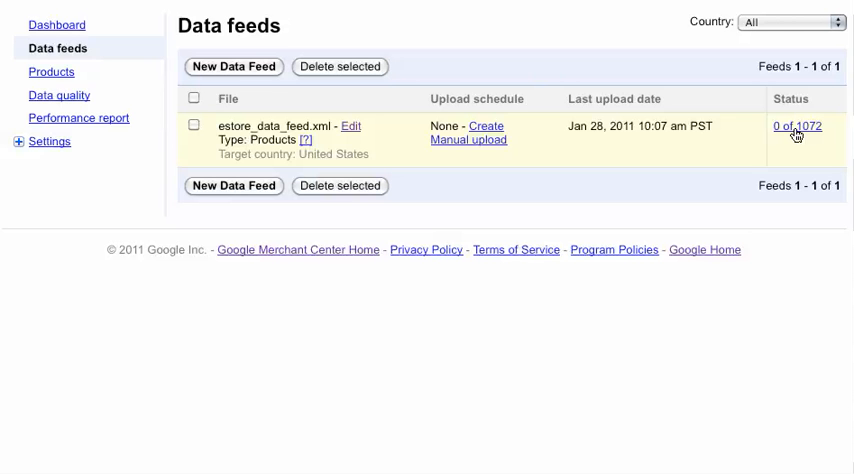
pyautogui.moveTo(488, 200)
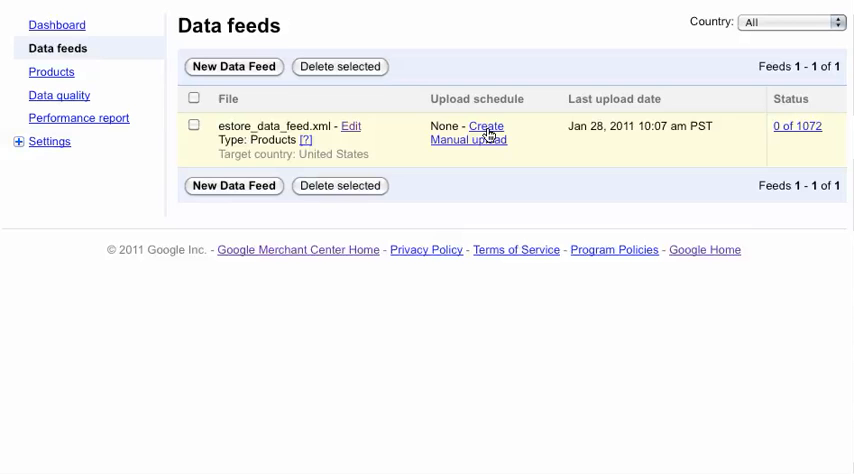
pyautogui.click(478, 126)
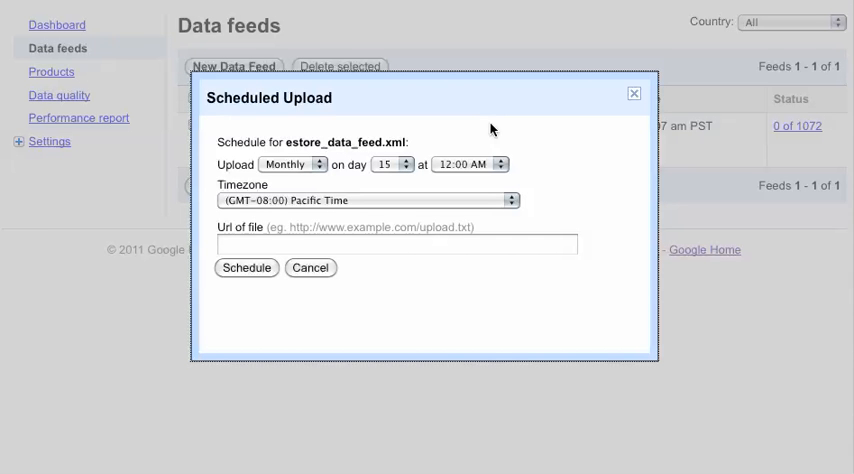
pyautogui.moveTo(312, 200)
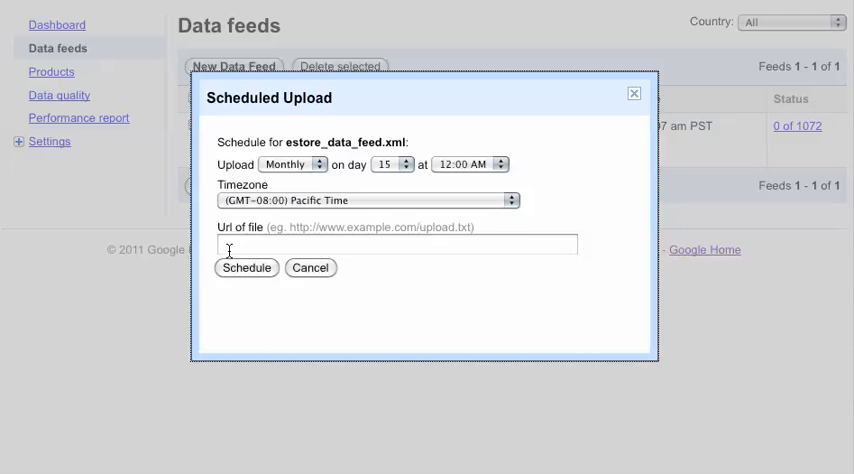
pyautogui.moveTo(336, 268)
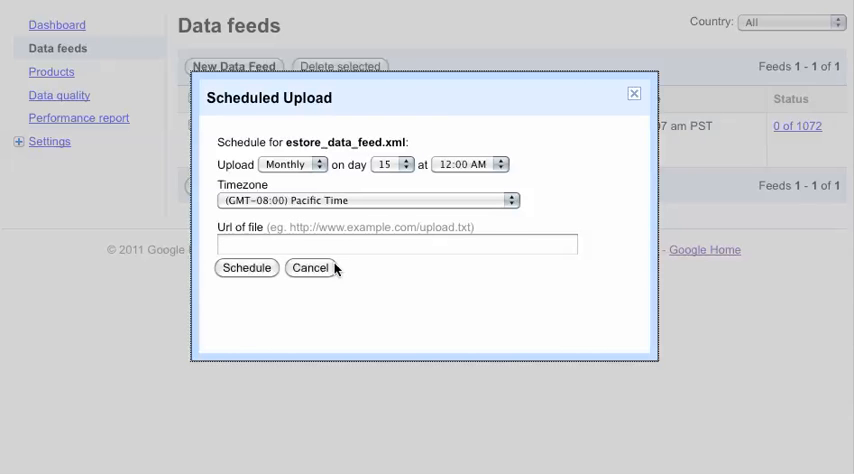
pyautogui.click(310, 268)
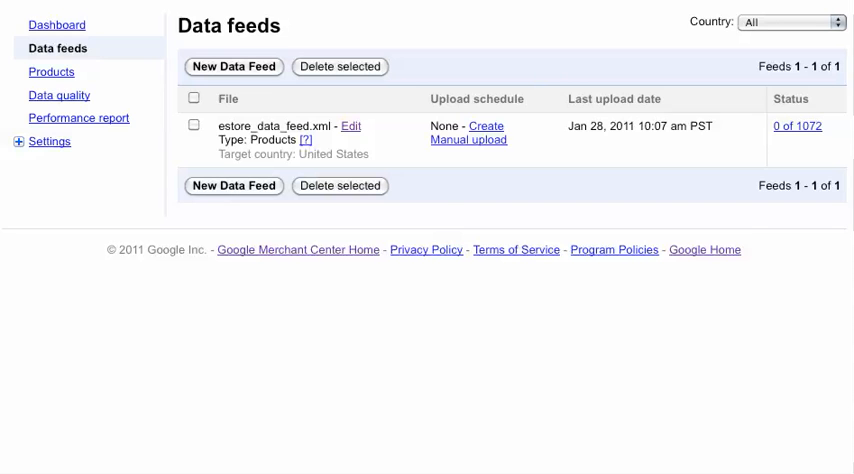
# Step: Review the Products list, Data quality results and Performance report in turn
pyautogui.click(348, 124)
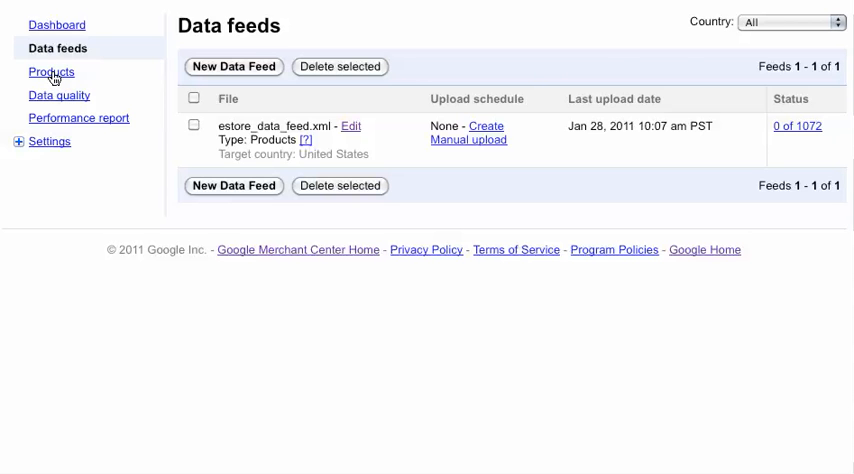
pyautogui.click(50, 72)
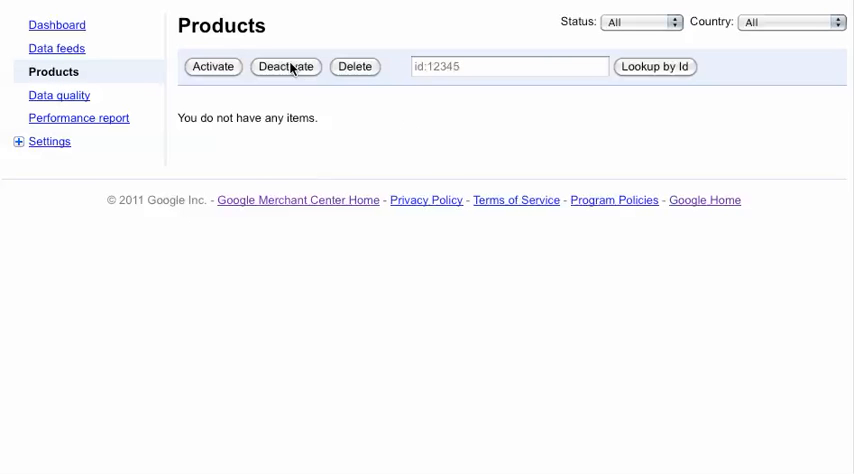
pyautogui.moveTo(58, 96)
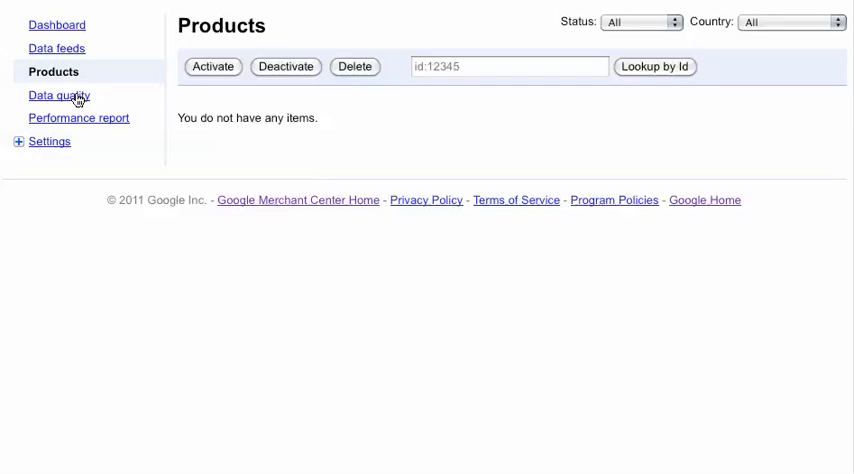
pyautogui.click(58, 96)
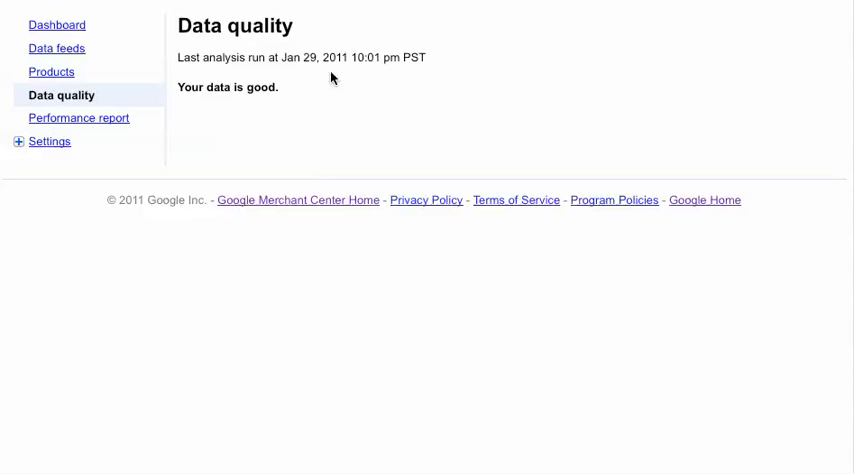
pyautogui.moveTo(122, 144)
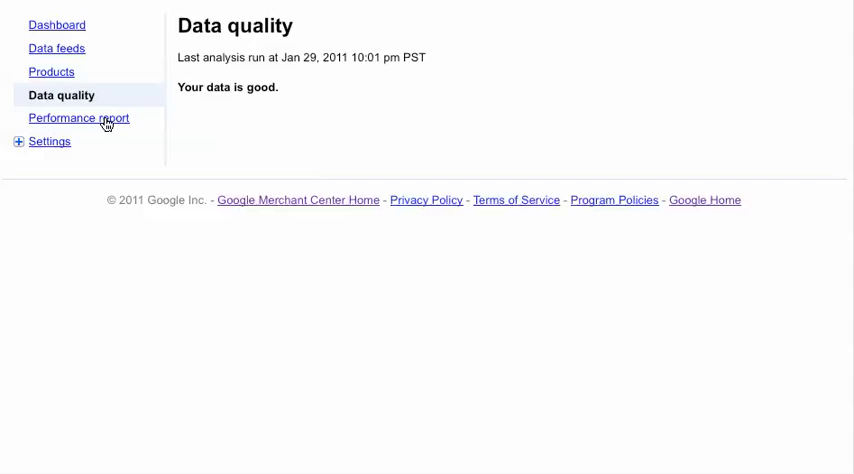
pyautogui.click(78, 116)
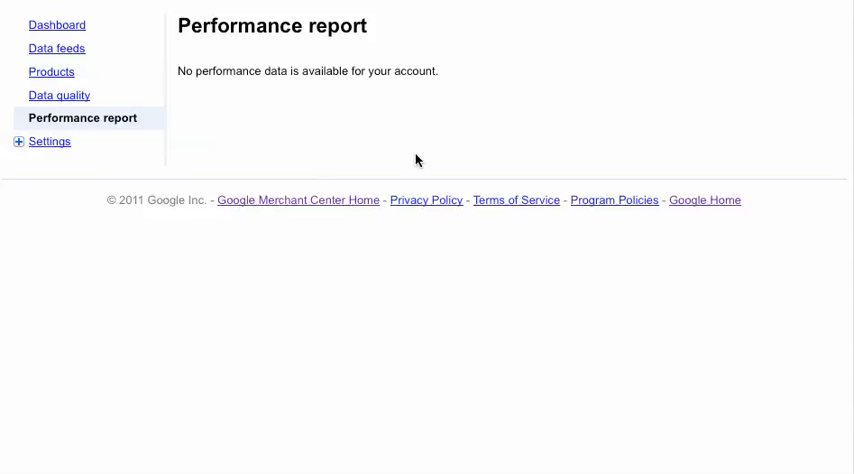
pyautogui.moveTo(252, 98)
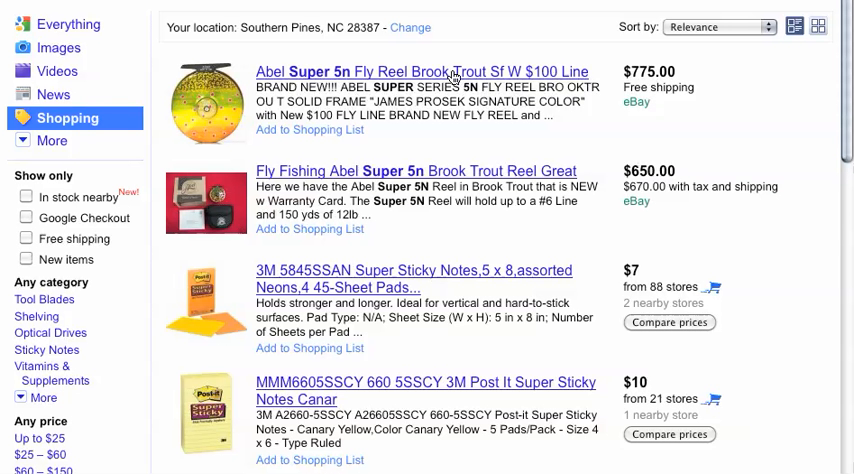
pyautogui.moveTo(436, 62)
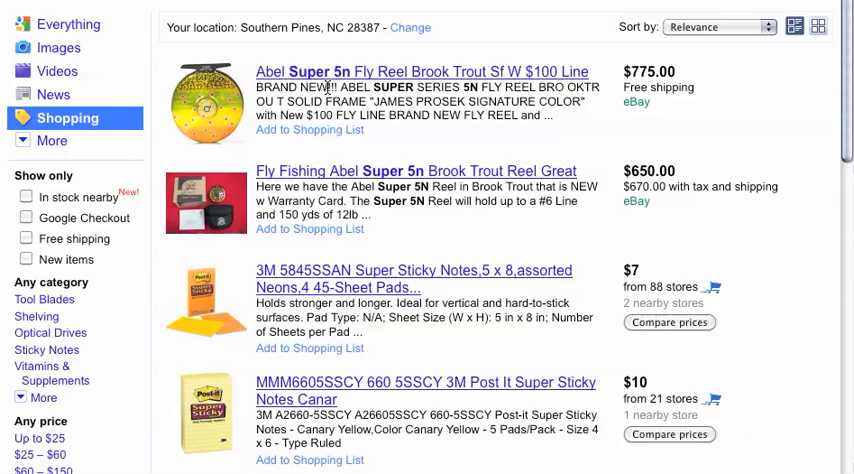
# Step: Scroll the Google Shopping results down to the Steelers and Fender Strat items
pyautogui.scroll(-3)
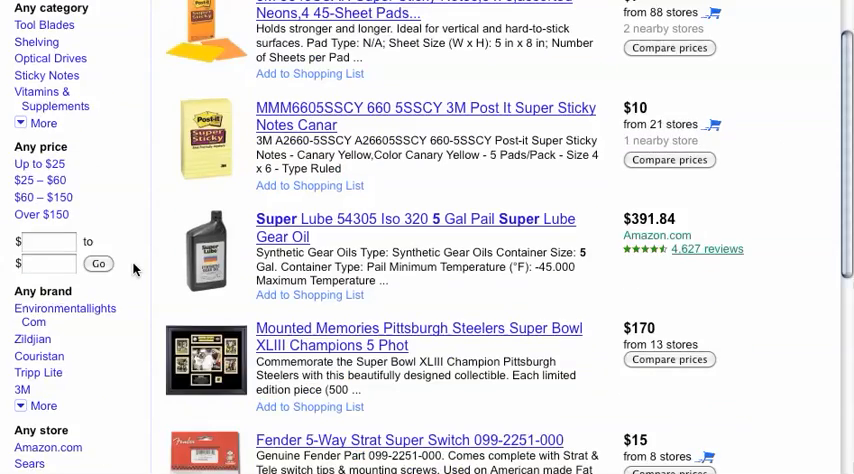
pyautogui.scroll(-3)
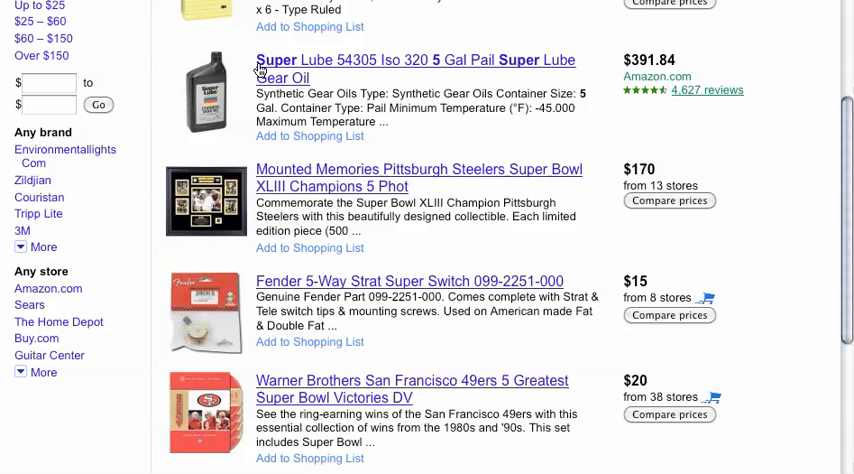
pyautogui.moveTo(334, 156)
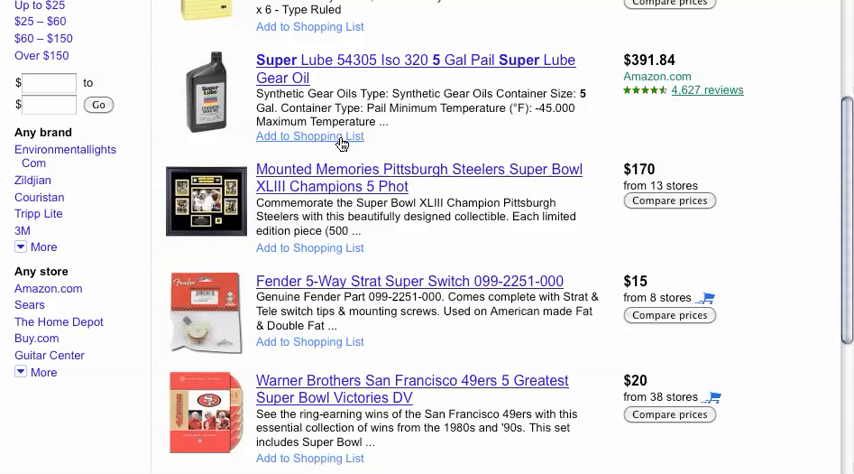
pyautogui.moveTo(340, 142)
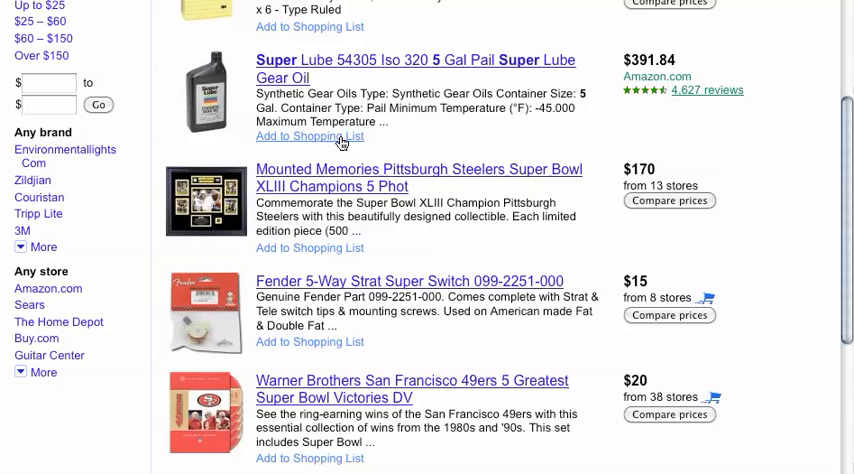
pyautogui.moveTo(256, 348)
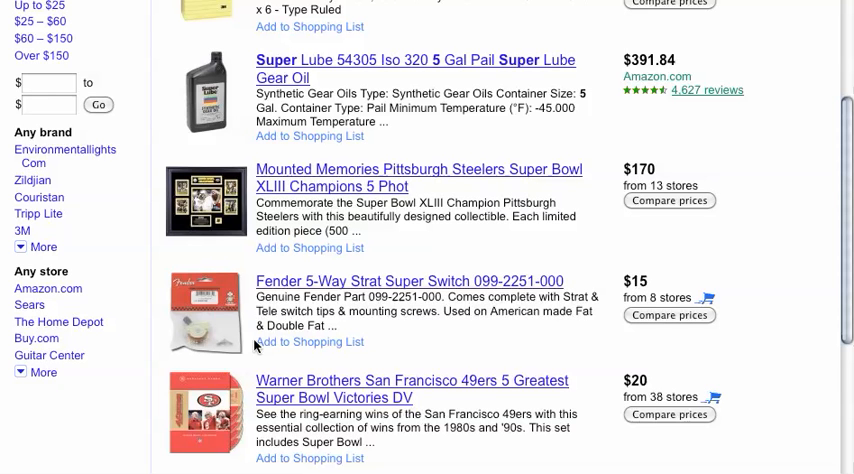
pyautogui.moveTo(256, 348)
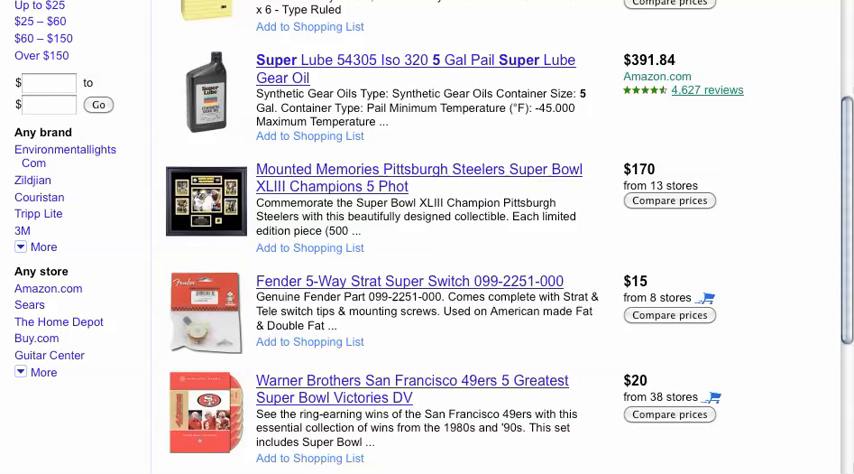